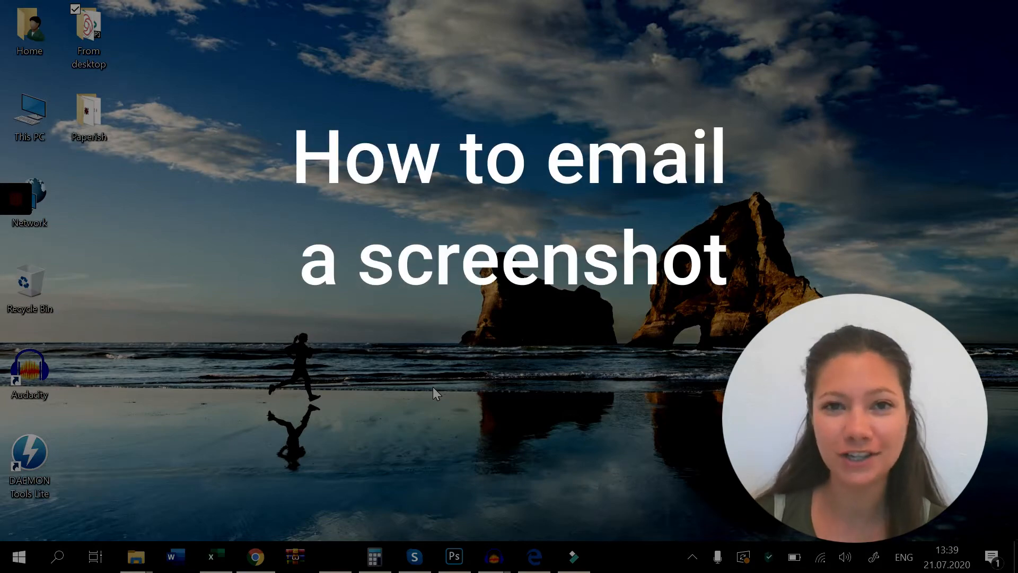
- Launch Google Chrome from the taskbar
click(255, 556)
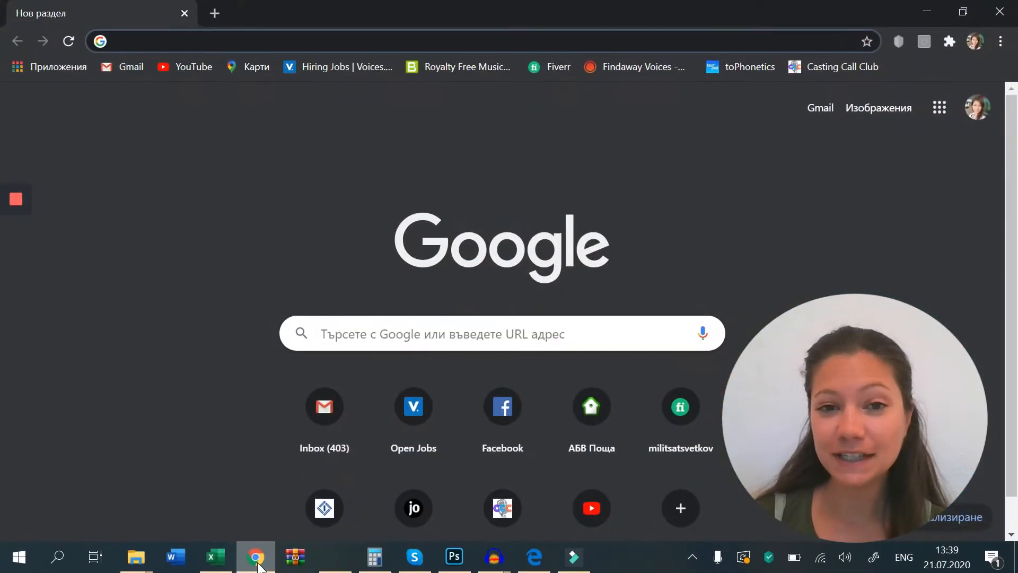
- Search for 'screenrec', go to screenrec.com and choose Download Free
text(screenrec.com)
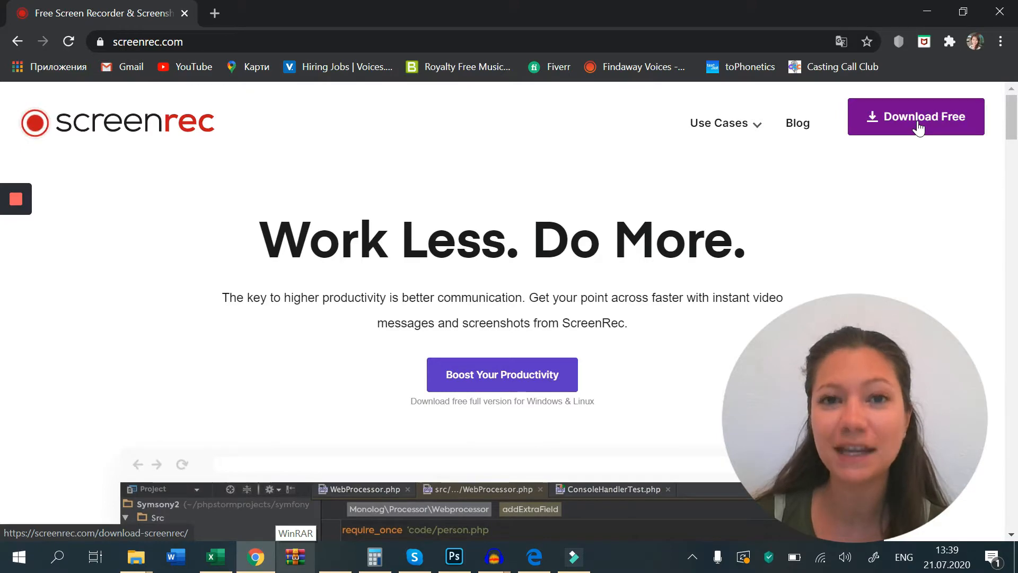
click(916, 116)
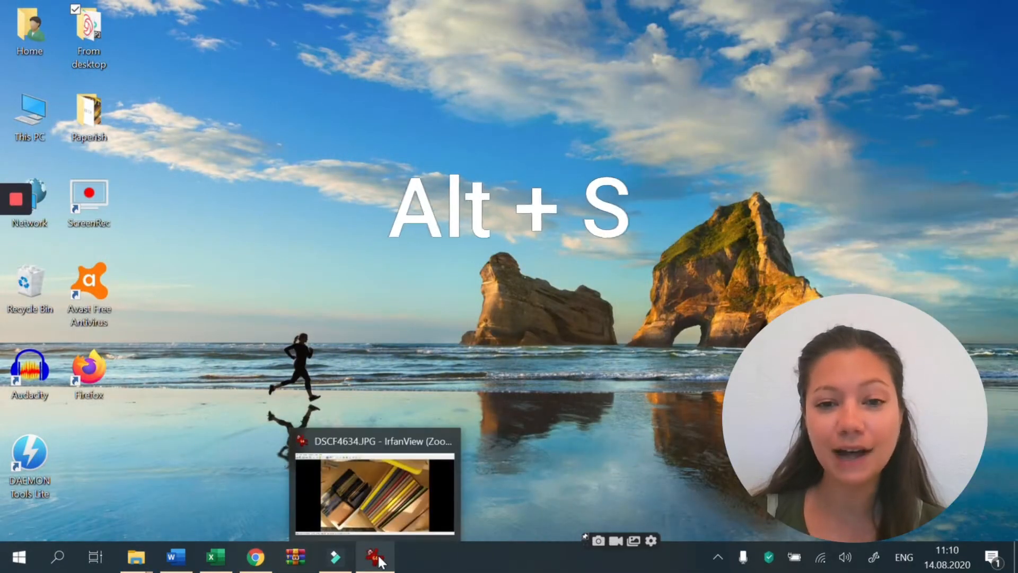
- Bring the IrfanView photo forward and capture it with ScreenRec's screenshot tool
click(374, 557)
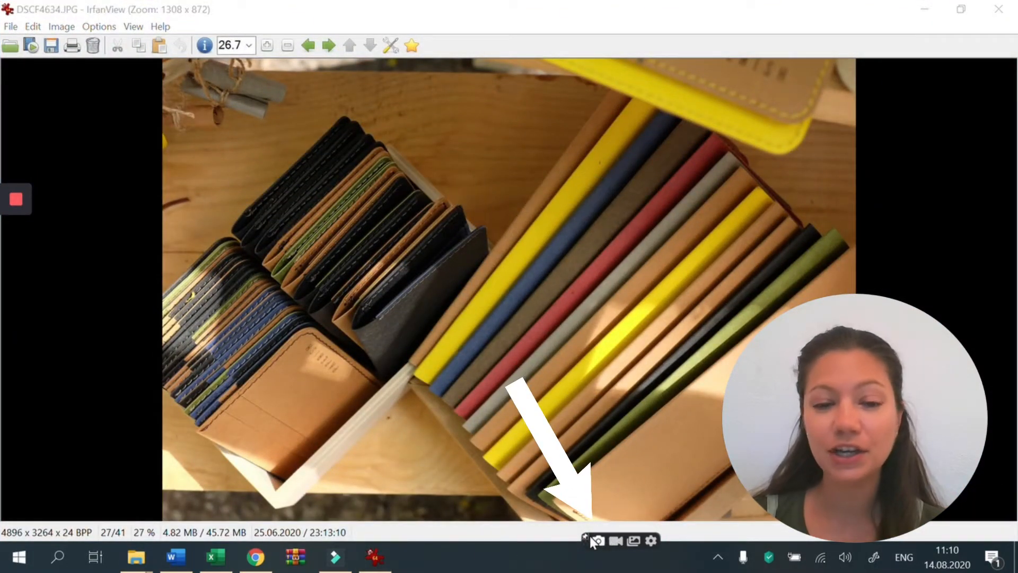
click(596, 541)
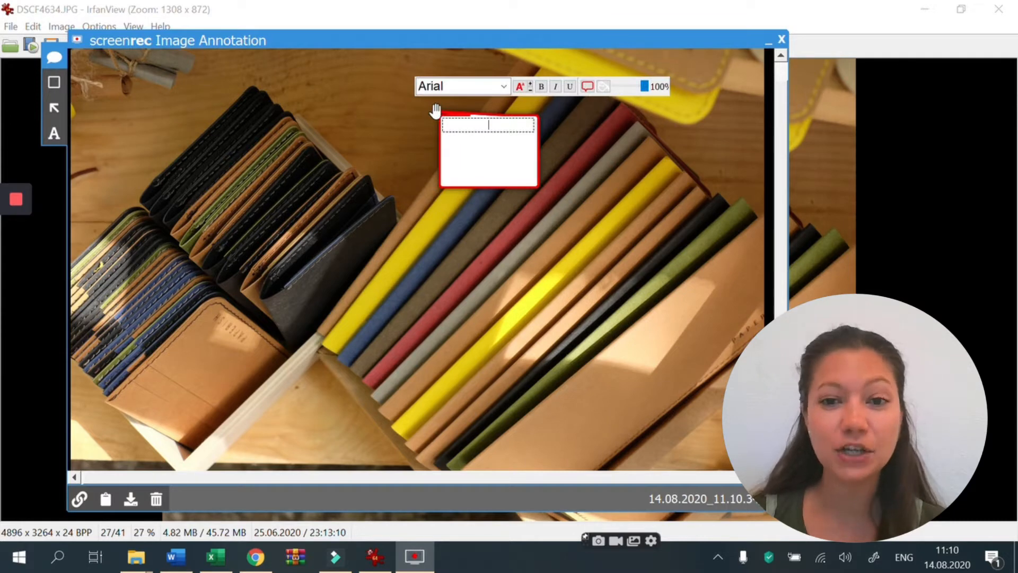
- Type the callout text 'Please blur the background' on the screenshot
text(Please blur the background)
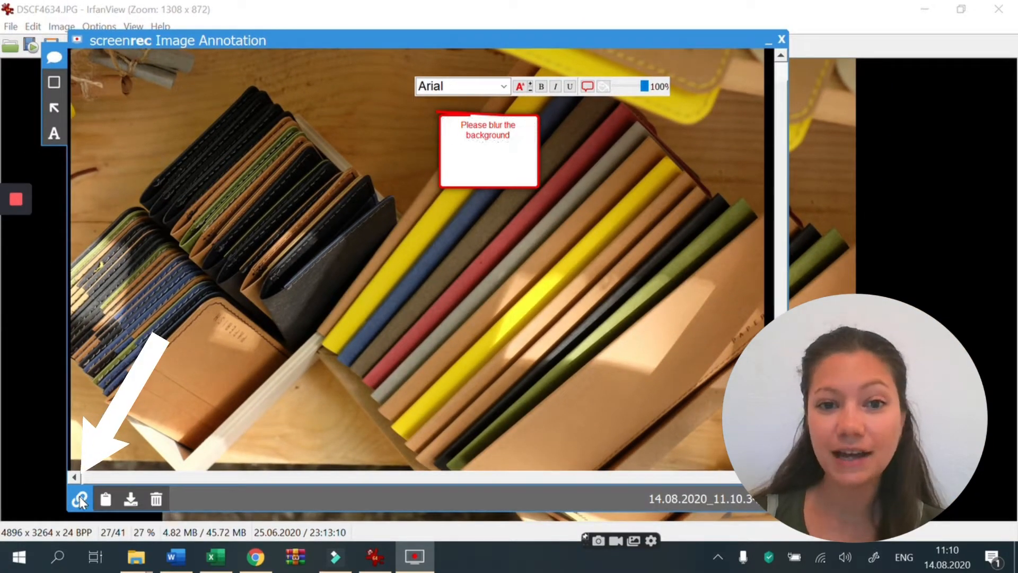
- Upload the annotated screenshot to copy its private link, then open the link
click(781, 39)
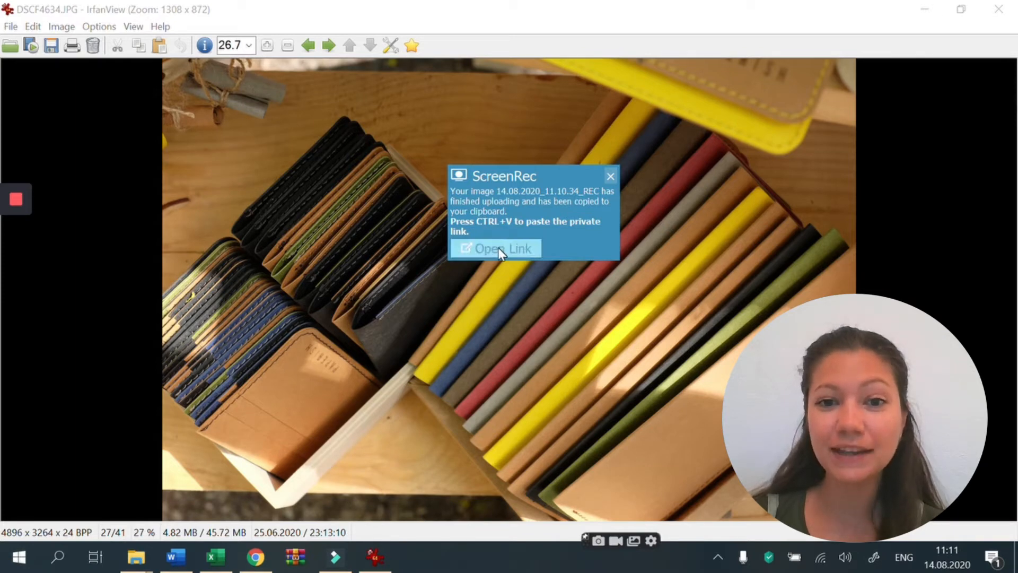
click(500, 248)
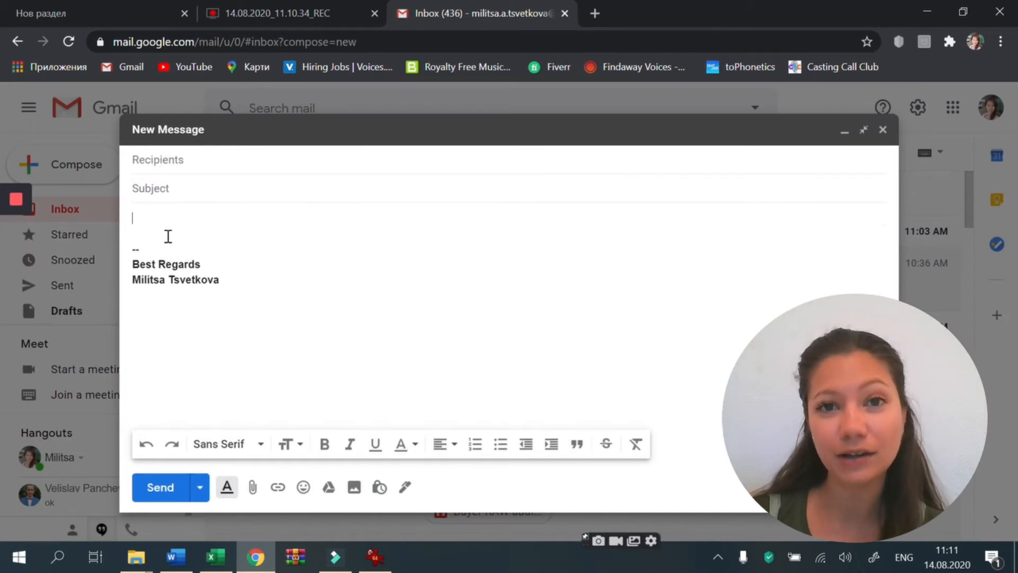
text(https://screenrec.com/share/0RIHNxDCsB)
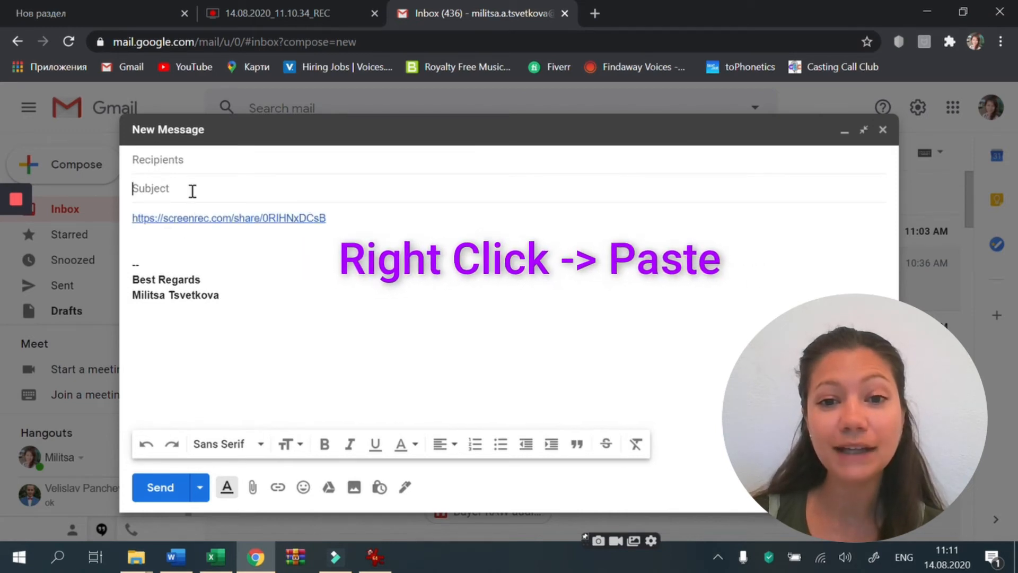
key(ctrl+v)
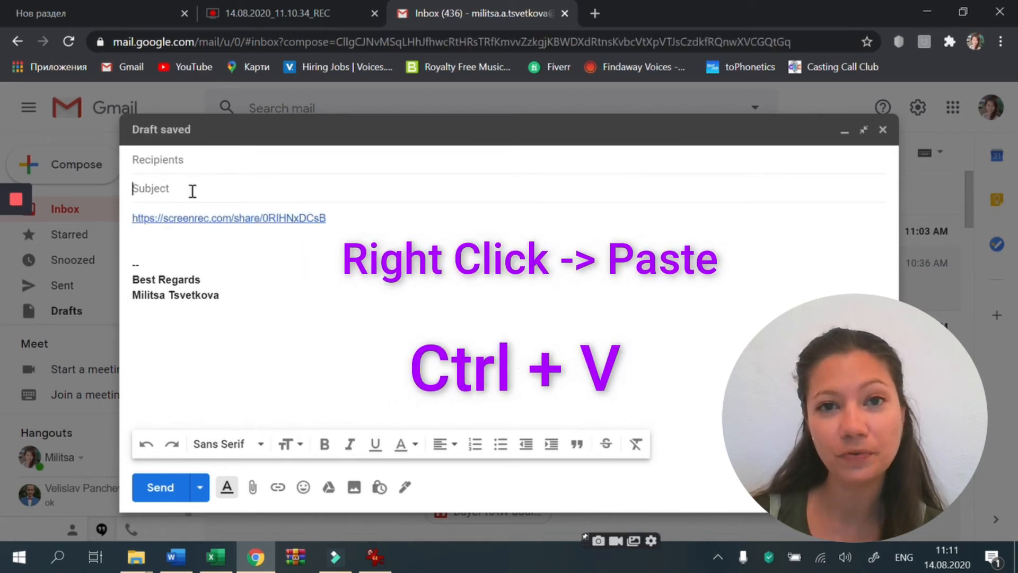
text(Please)
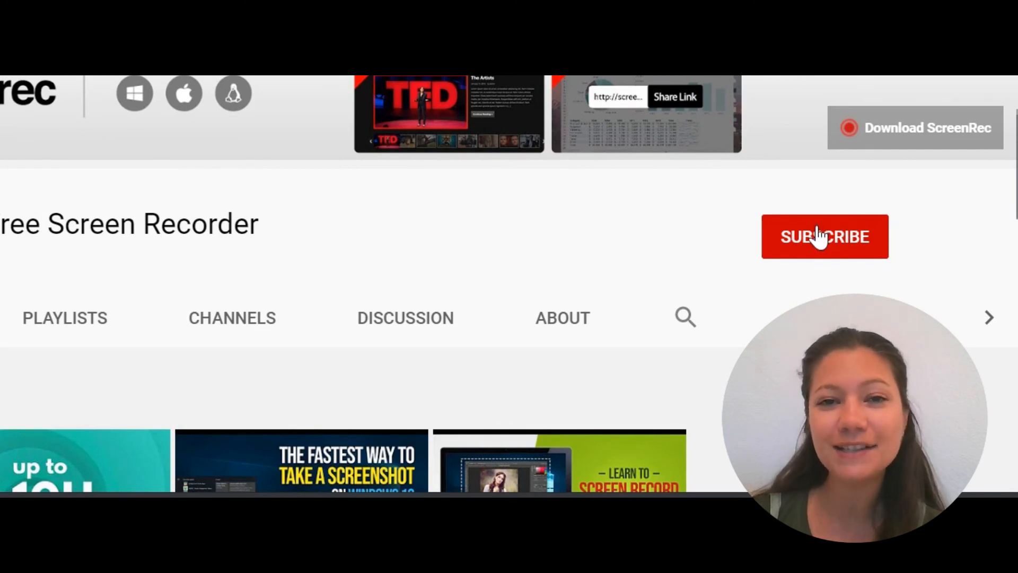
- Subscribe to the ScreenRec YouTube channel
click(824, 237)
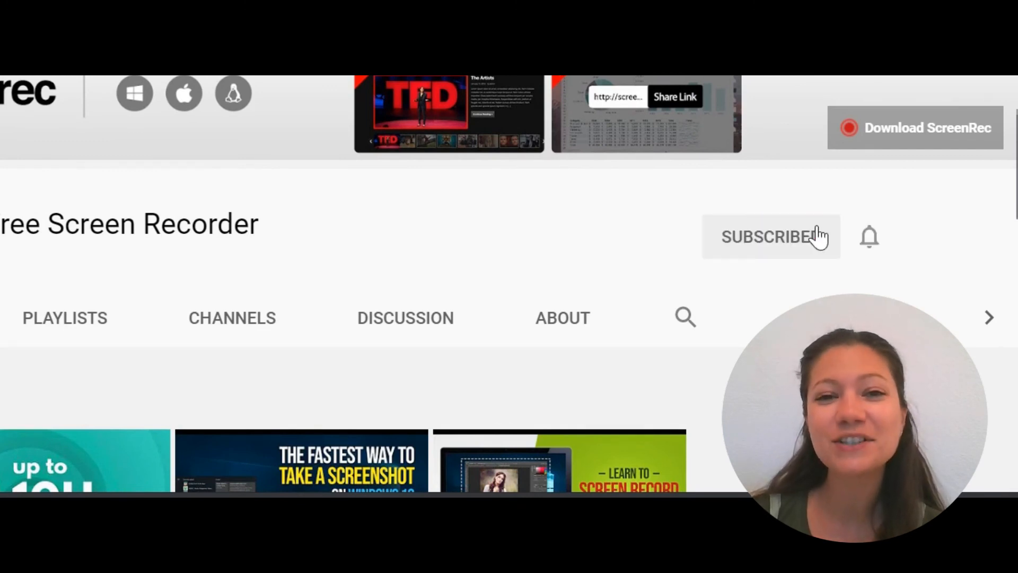